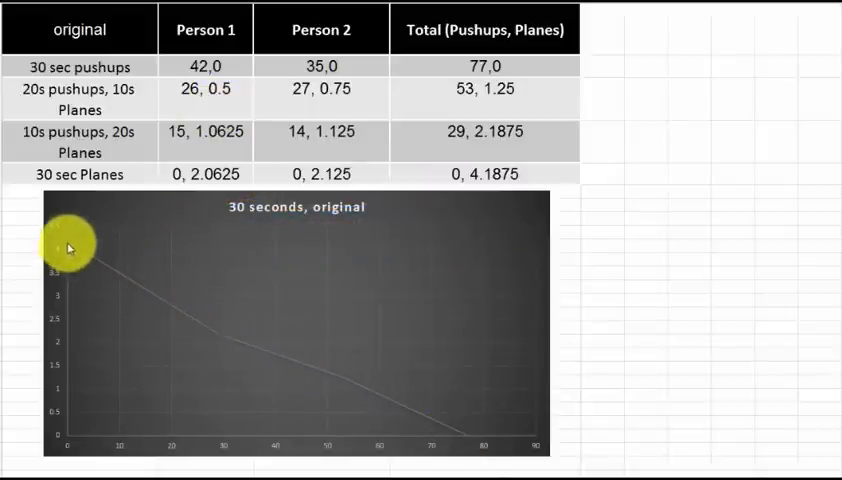
pyautogui.moveTo(454, 424)
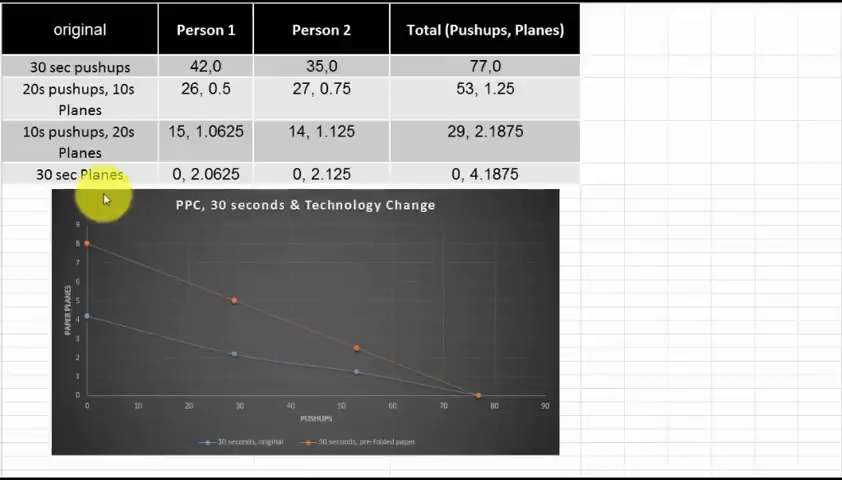
pyautogui.moveTo(112, 216)
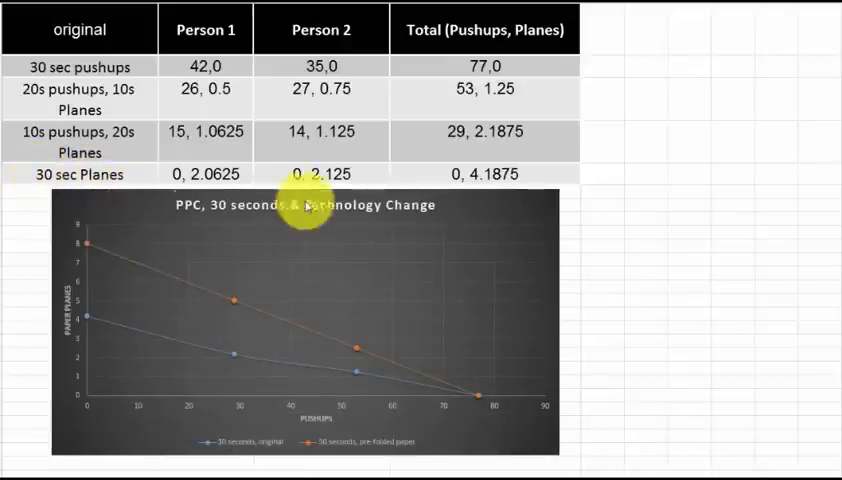
pyautogui.moveTo(418, 454)
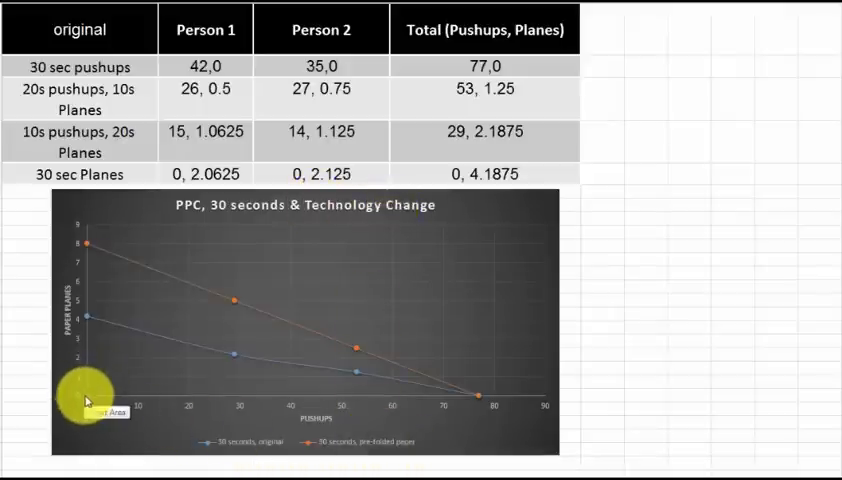
pyautogui.moveTo(90, 374)
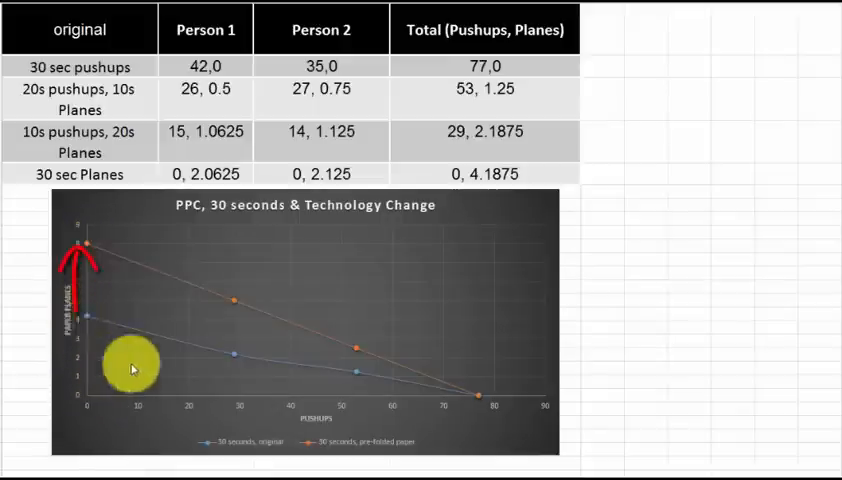
pyautogui.moveTo(476, 396)
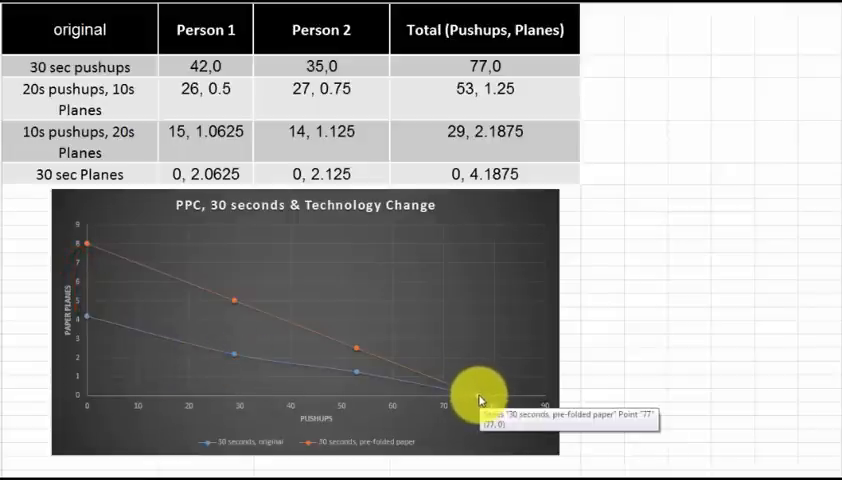
pyautogui.moveTo(476, 396)
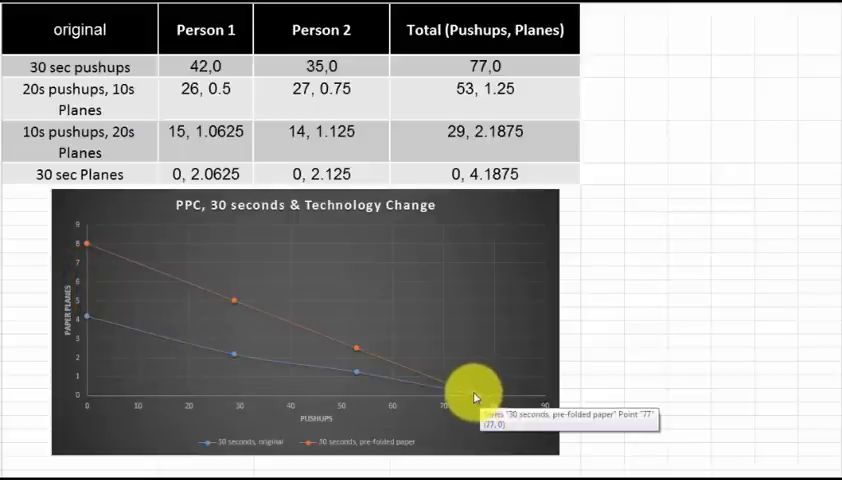
pyautogui.moveTo(324, 348)
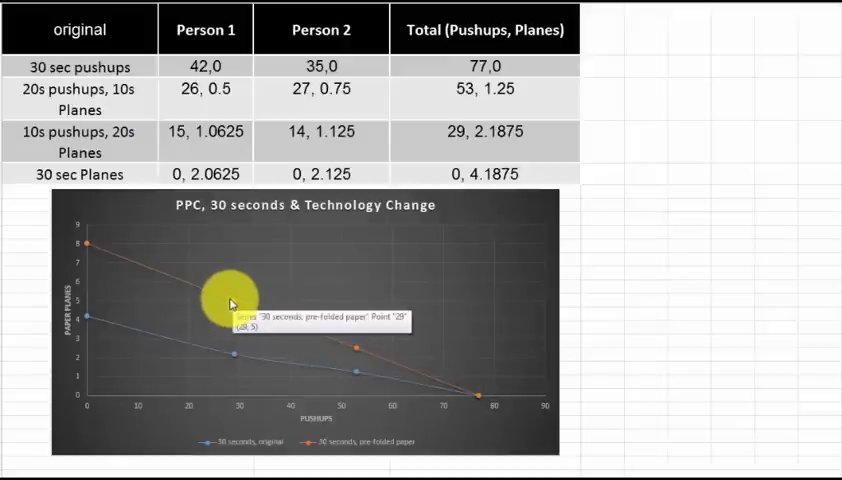
pyautogui.moveTo(356, 352)
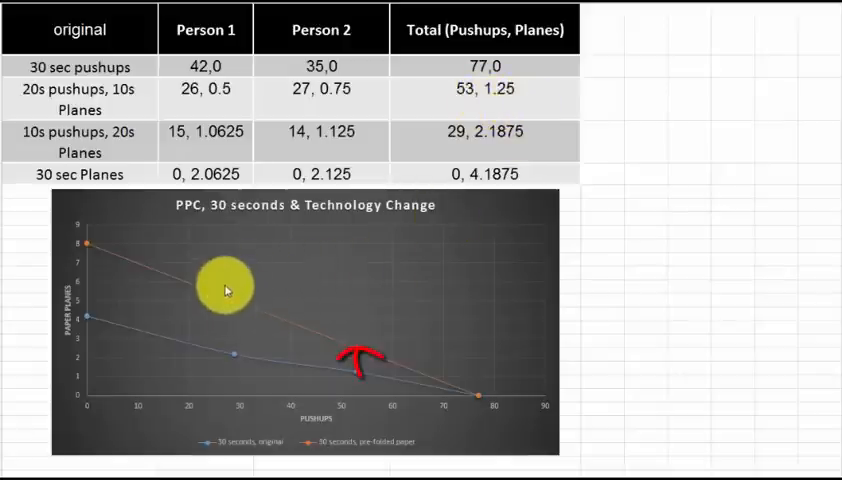
pyautogui.moveTo(272, 290)
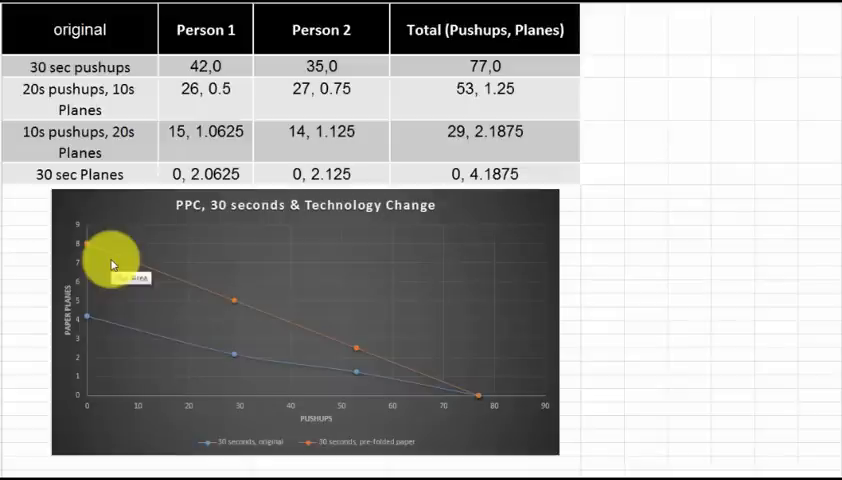
pyautogui.moveTo(482, 396)
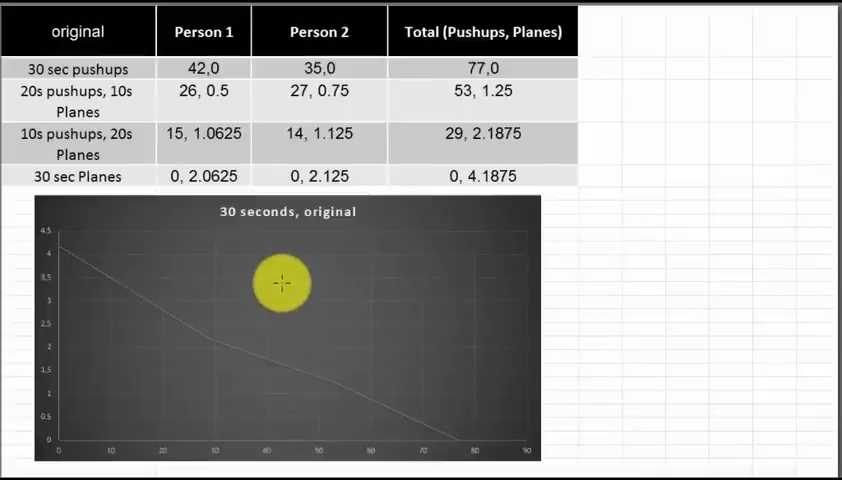
pyautogui.moveTo(436, 234)
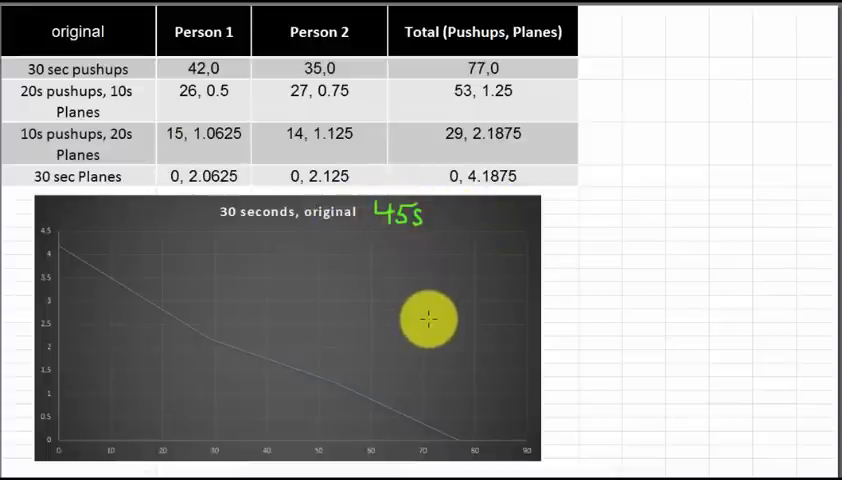
pyautogui.moveTo(460, 432)
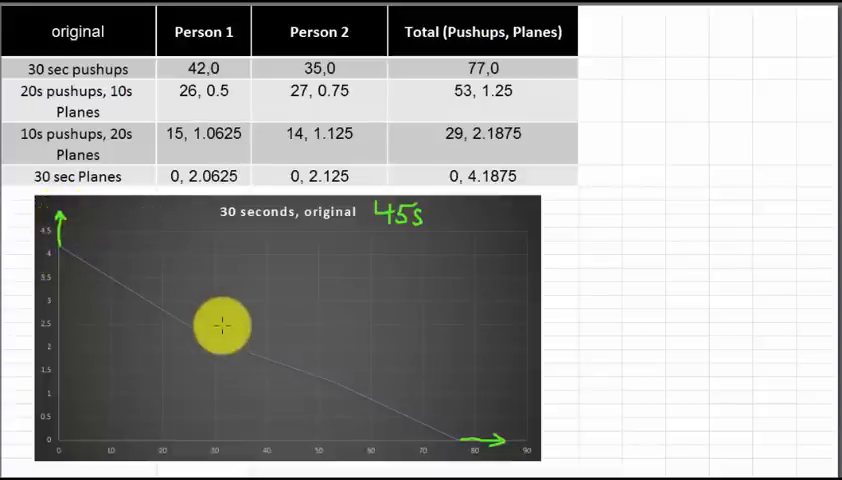
# - Draw a green arrow from the middle of the frontier curve pointing outward to show the shift
pyautogui.moveTo(222, 324); pyautogui.dragTo(288, 324)
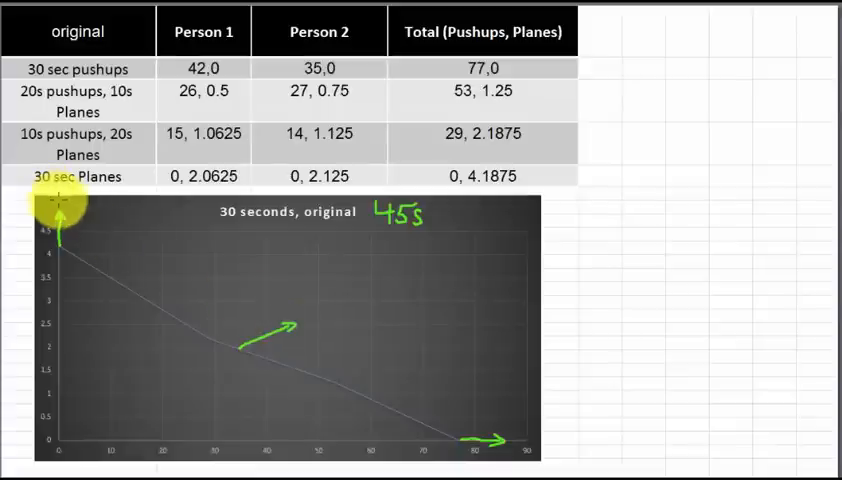
pyautogui.moveTo(378, 318)
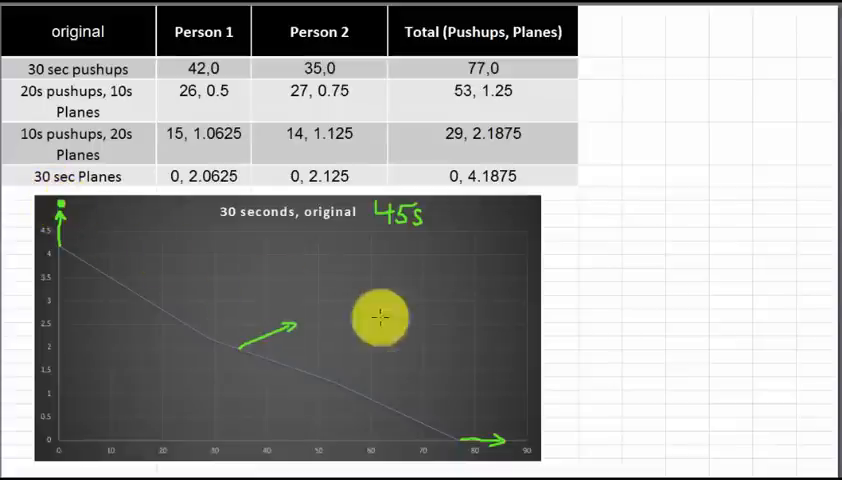
pyautogui.moveTo(516, 440)
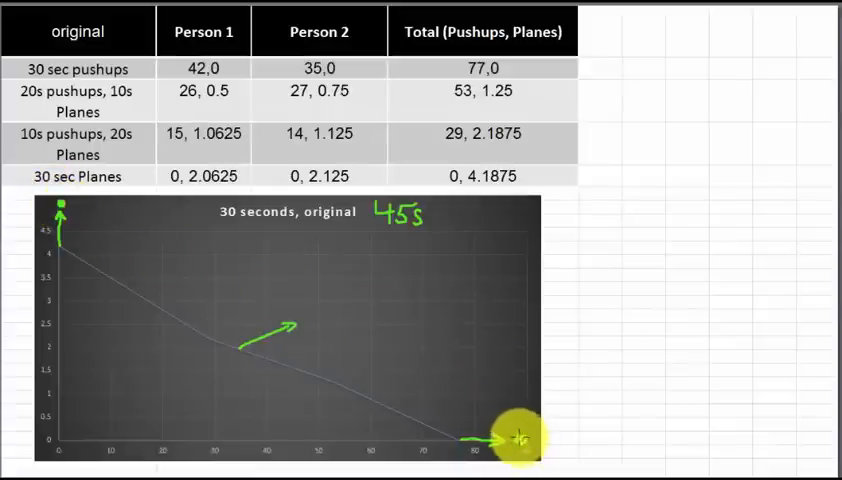